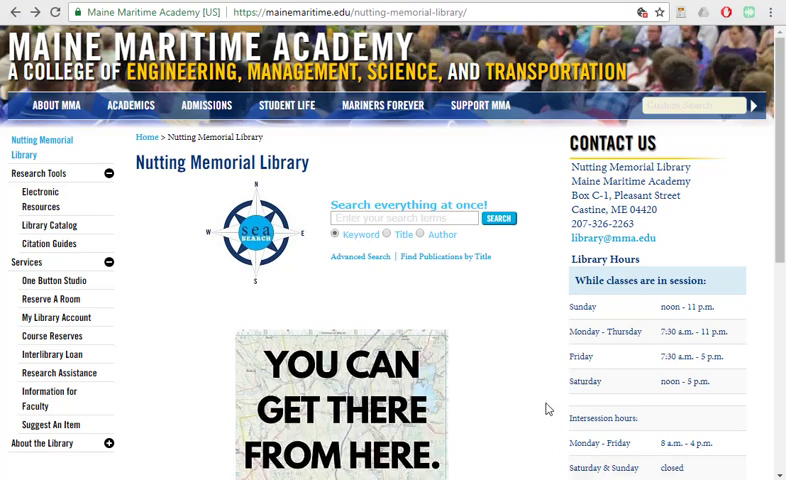
Scroll down to Resources and follow the Library Catalog link into Minerva.
scroll(down, 3)
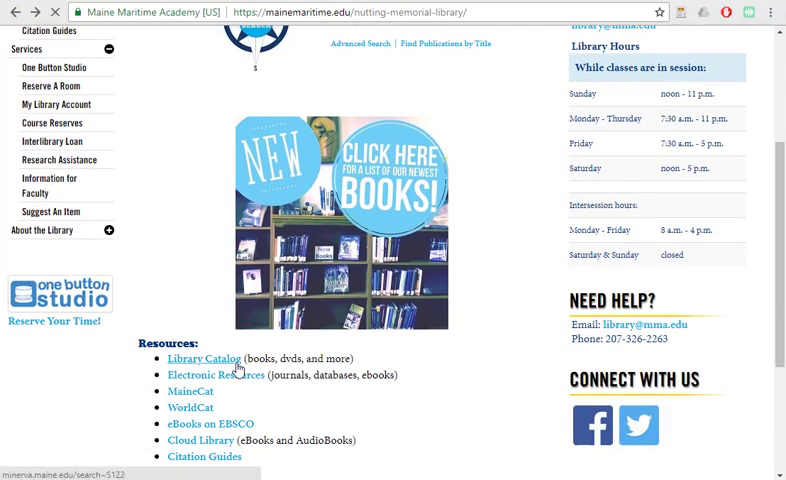
click(205, 358)
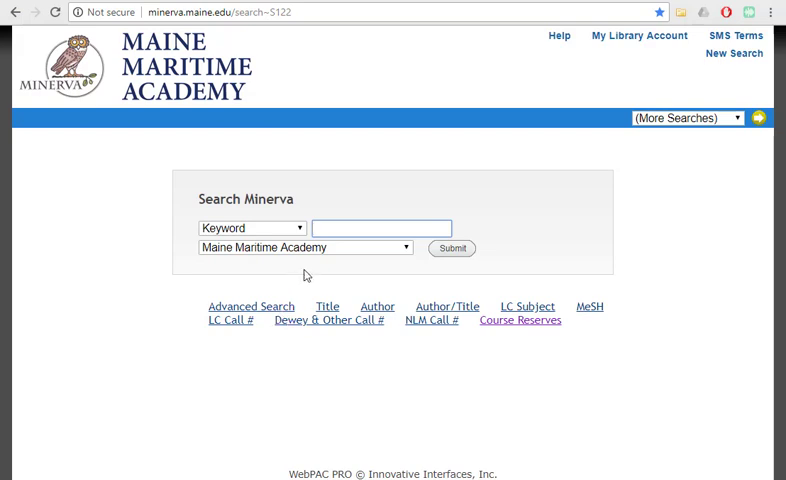
click(300, 247)
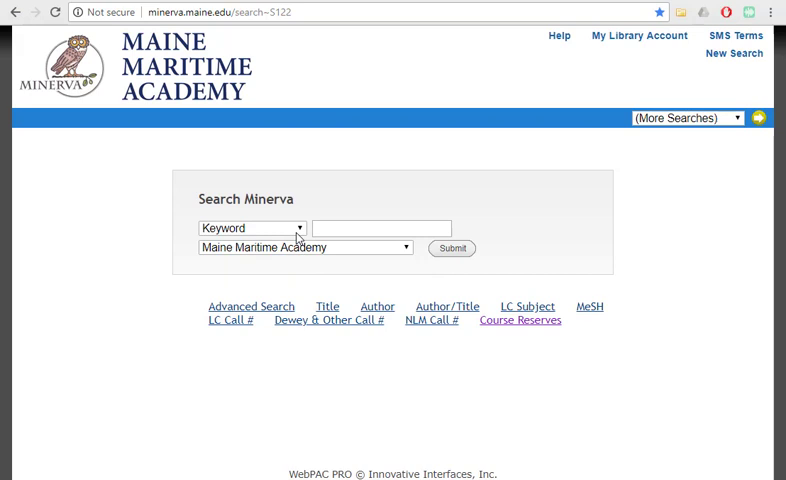
click(248, 227)
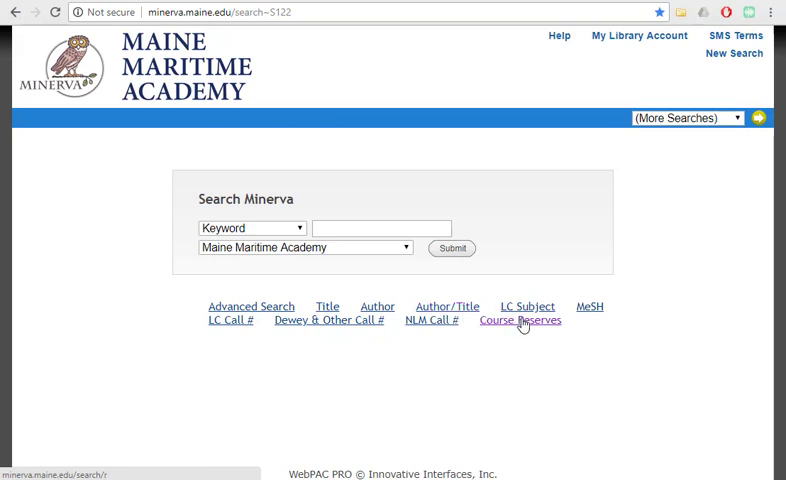
mouse_move(388, 276)
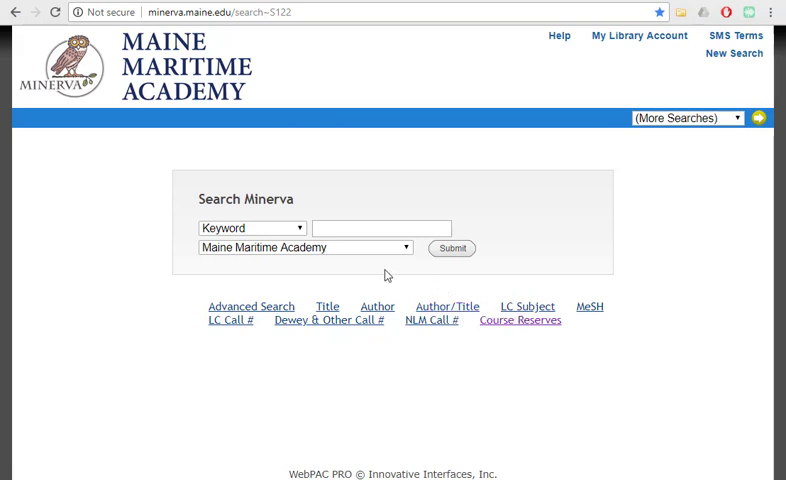
Submit a Keyword search for 'climate change' in the catalog search box.
click(383, 228)
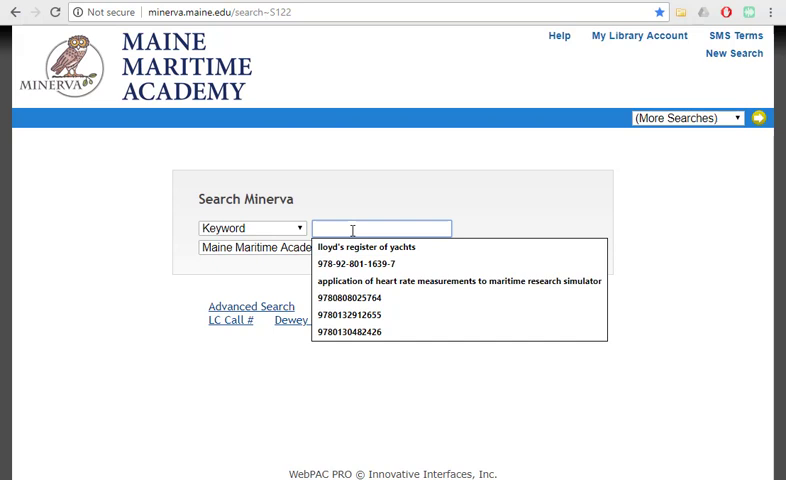
text(climate change)
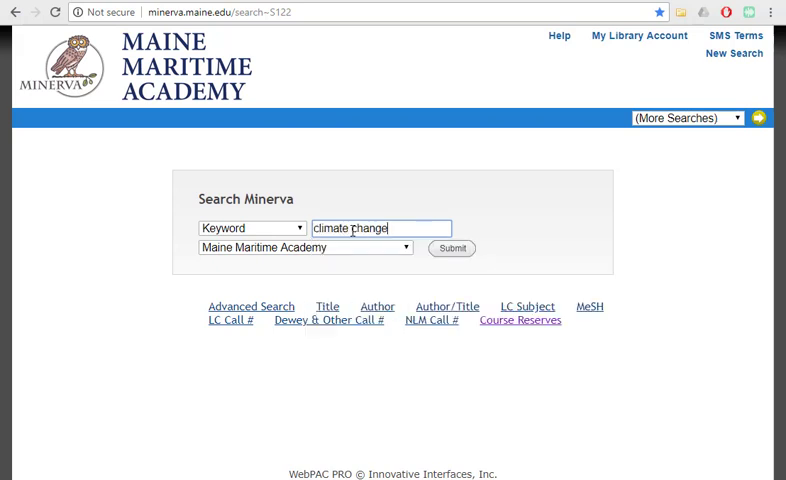
click(450, 248)
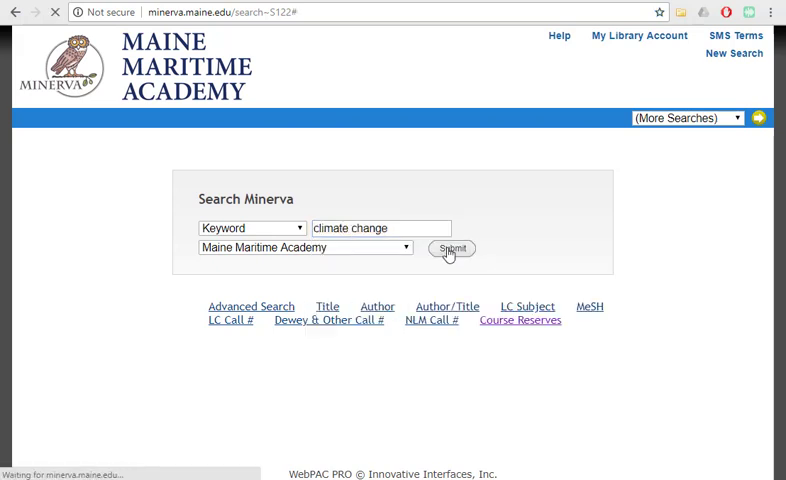
click(450, 248)
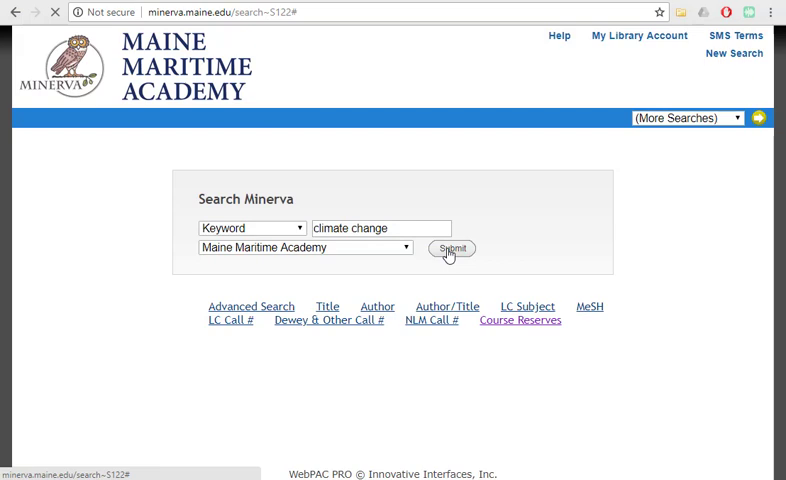
click(450, 248)
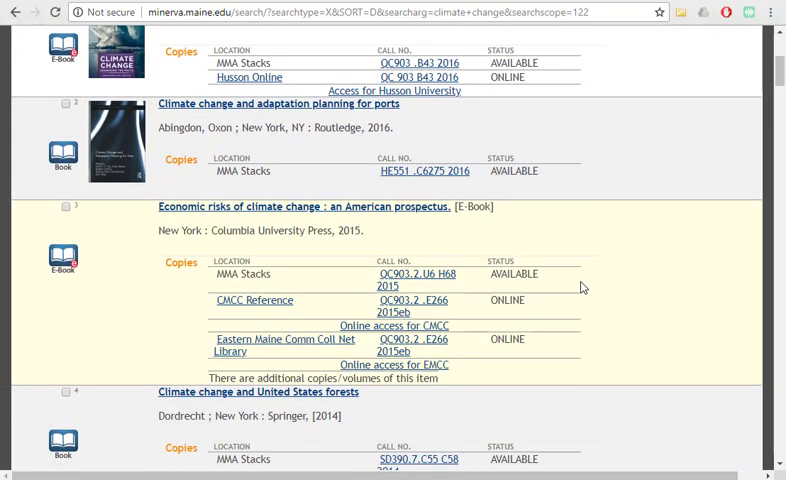
scroll(down, 3)
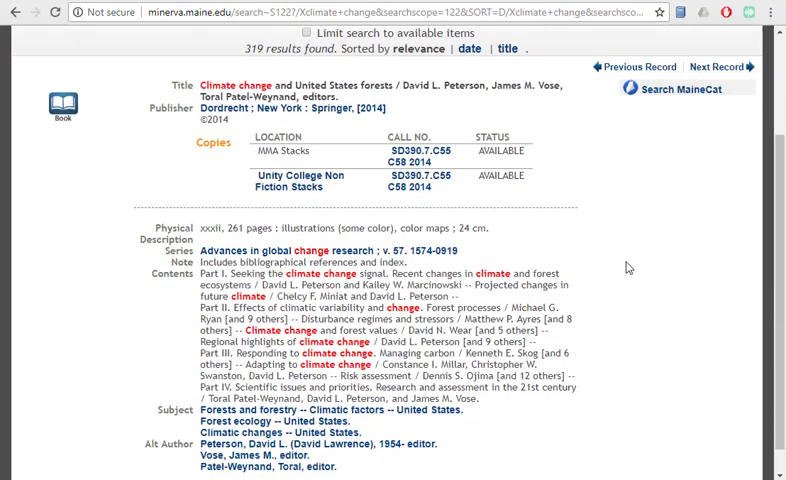
scroll(down, 3)
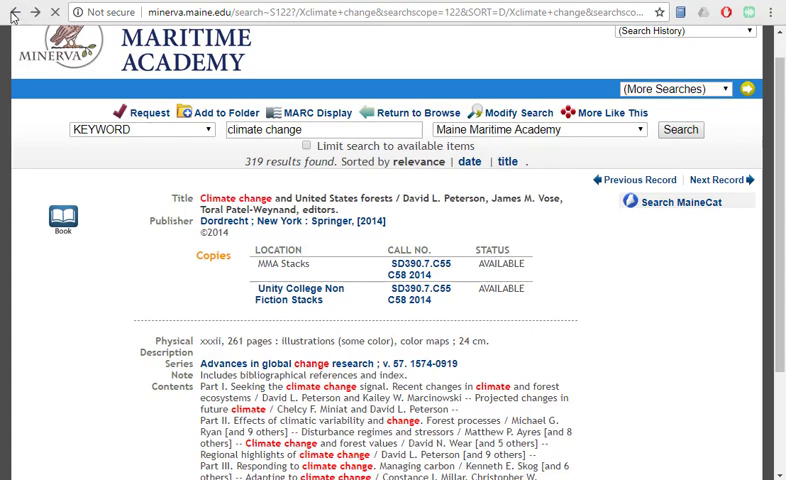
mouse_move(475, 311)
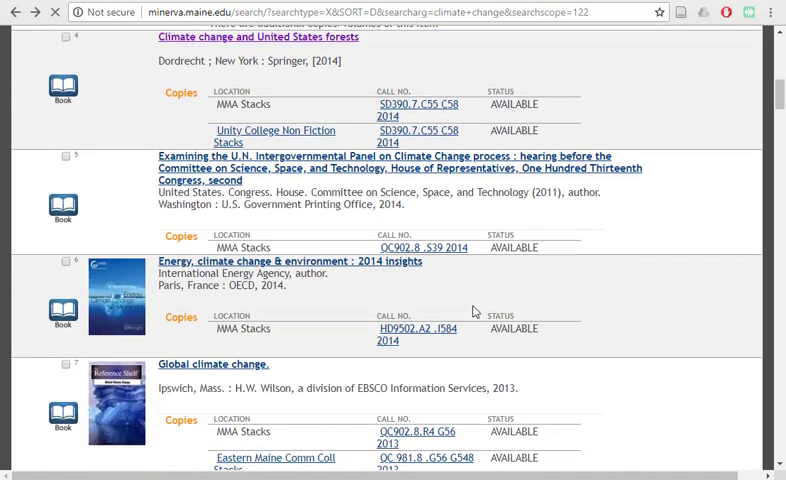
scroll(down, 3)
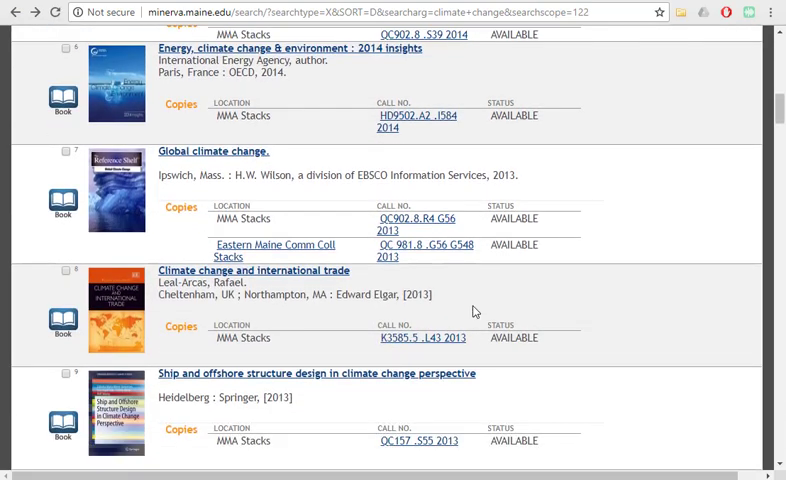
scroll(down, 3)
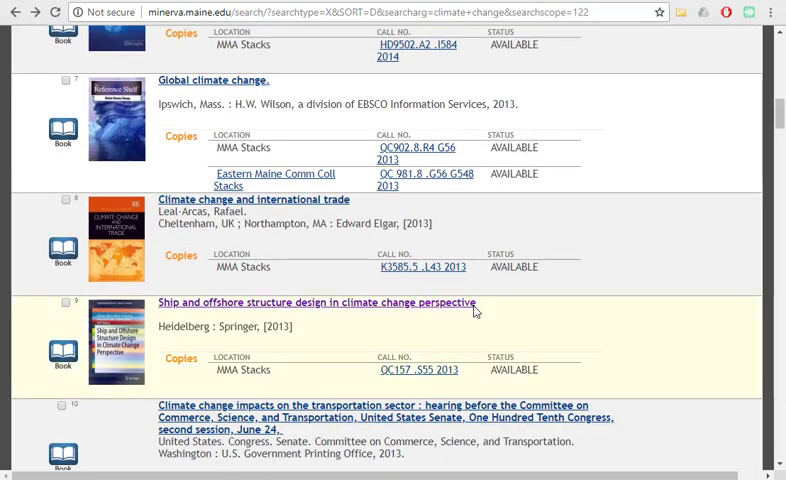
mouse_move(494, 313)
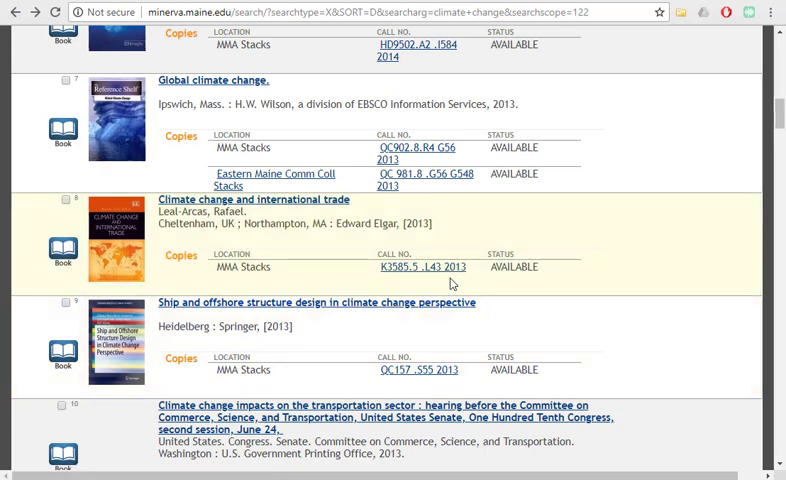
Follow call number K3585.5 .L43 2013 and scroll through the nearby shelf list.
click(422, 267)
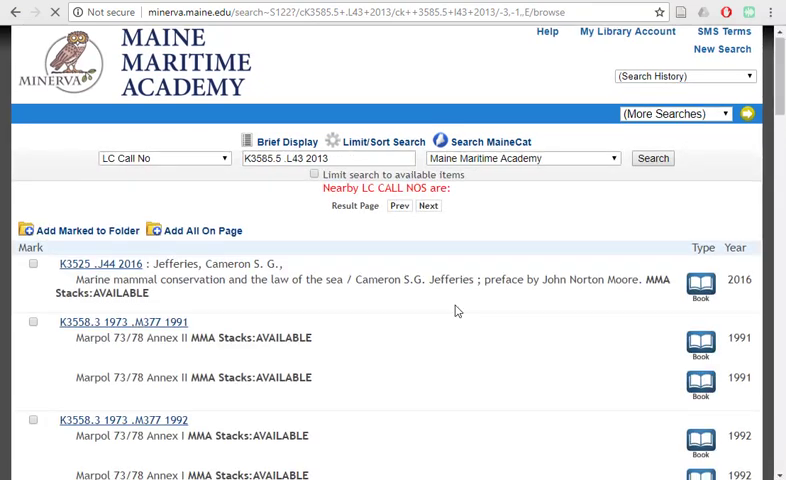
scroll(down, 3)
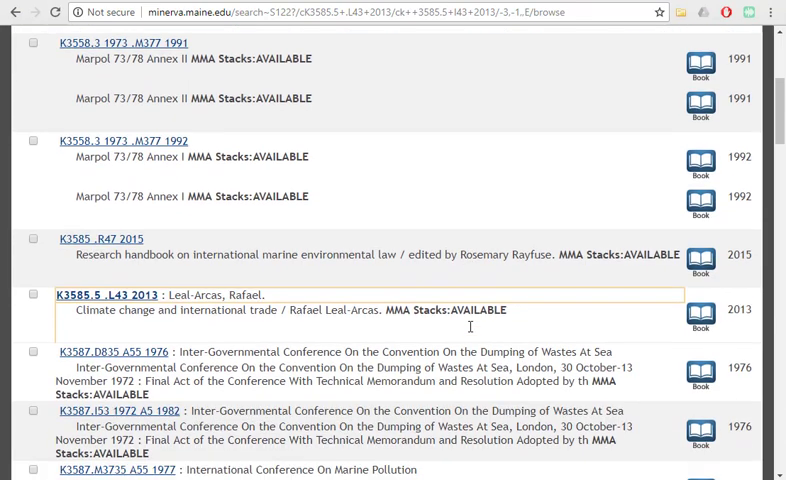
scroll(down, 3)
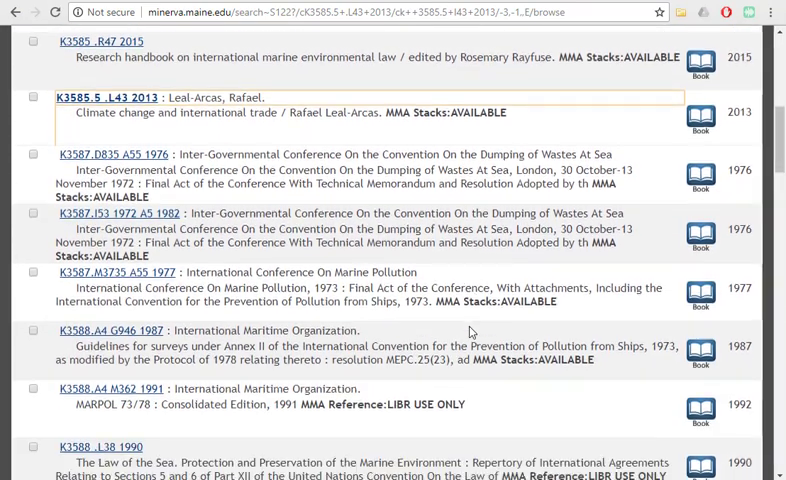
scroll(down, 3)
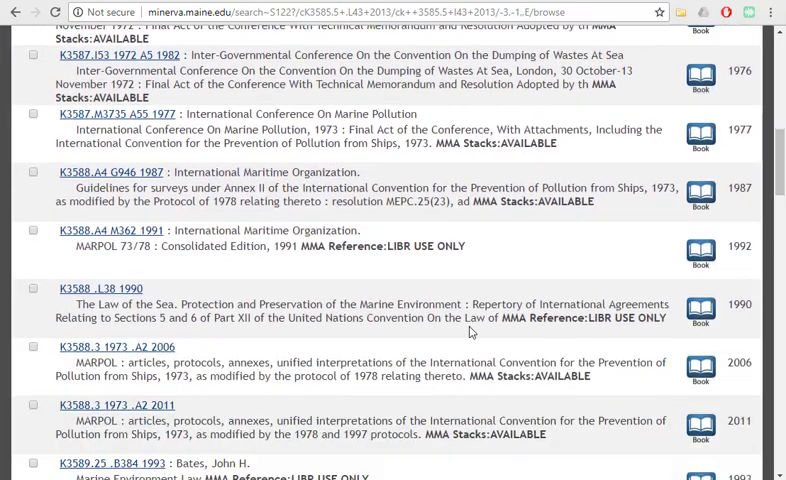
scroll(down, 3)
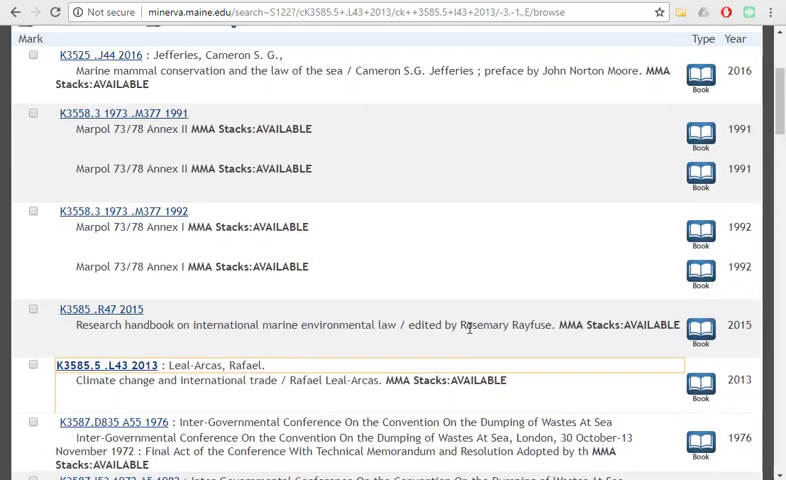
mouse_move(150, 235)
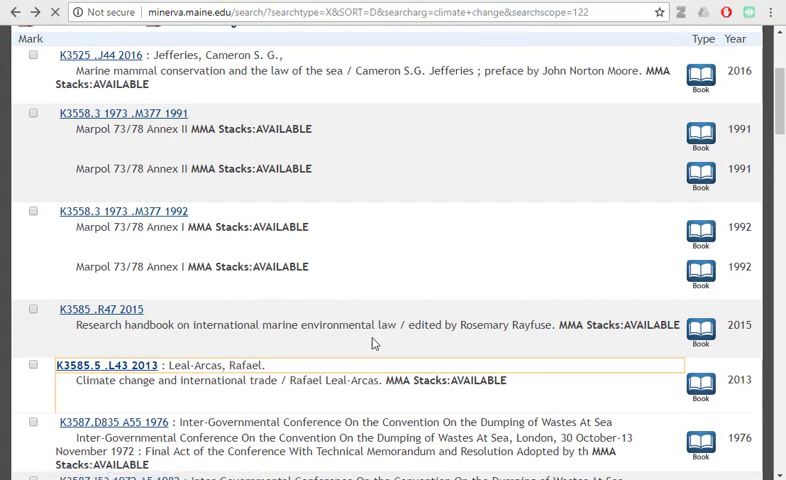
Scroll down the Advanced Keyword Search form to the Material Type limit for DVD.
scroll(down, 3)
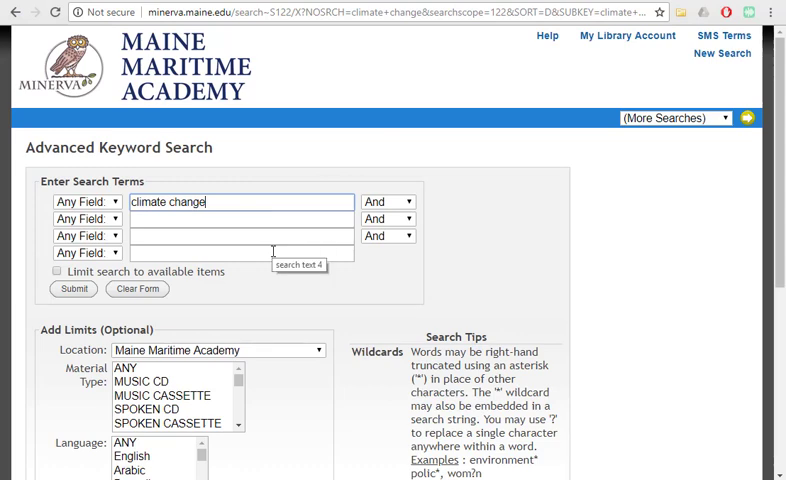
scroll(down, 3)
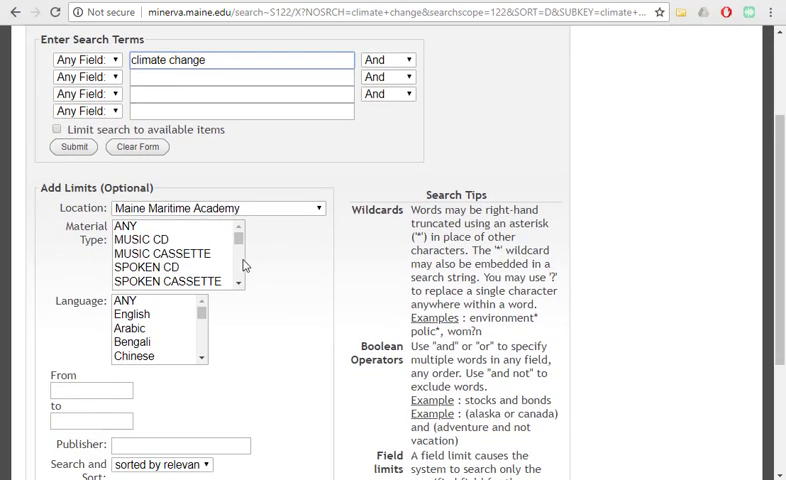
scroll(down, 3)
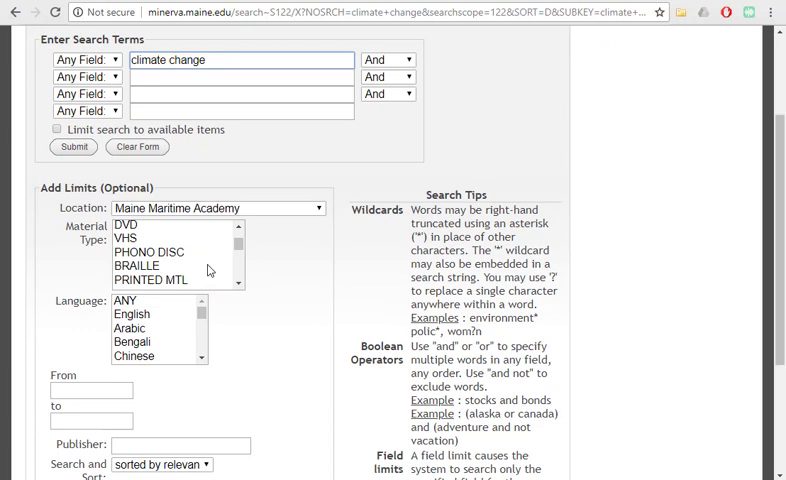
scroll(down, 3)
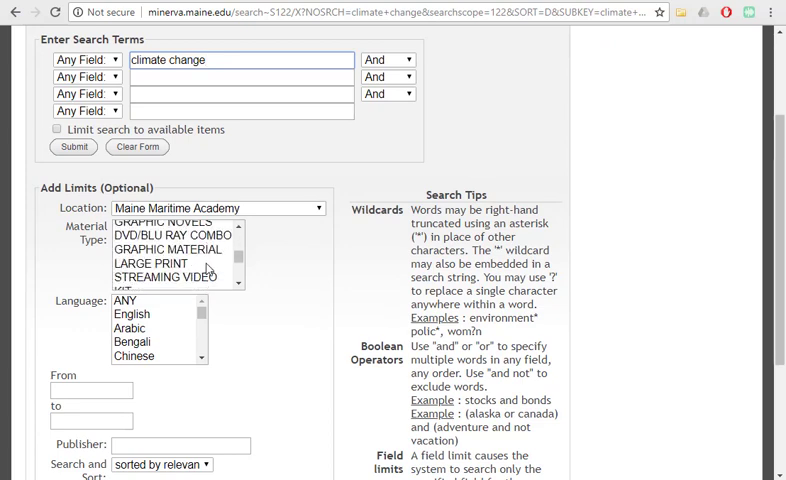
scroll(down, 3)
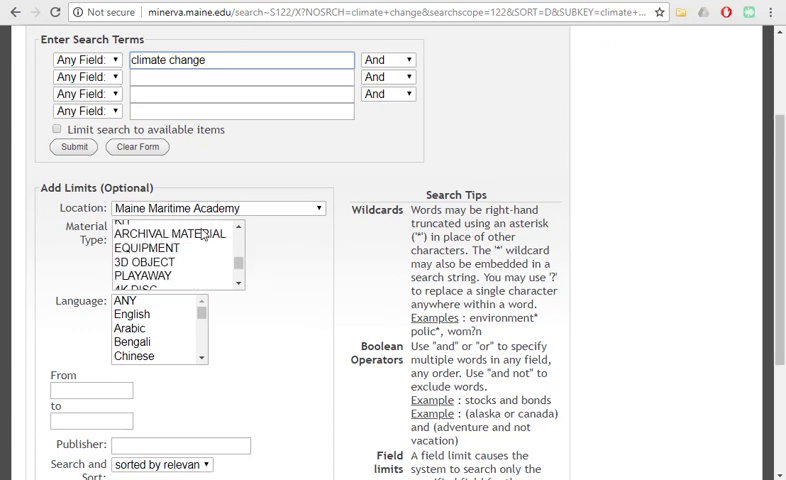
scroll(down, 3)
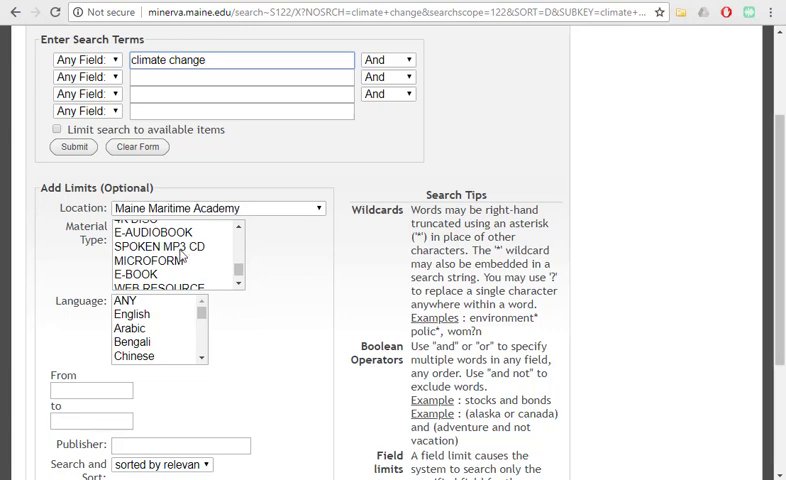
scroll(down, 3)
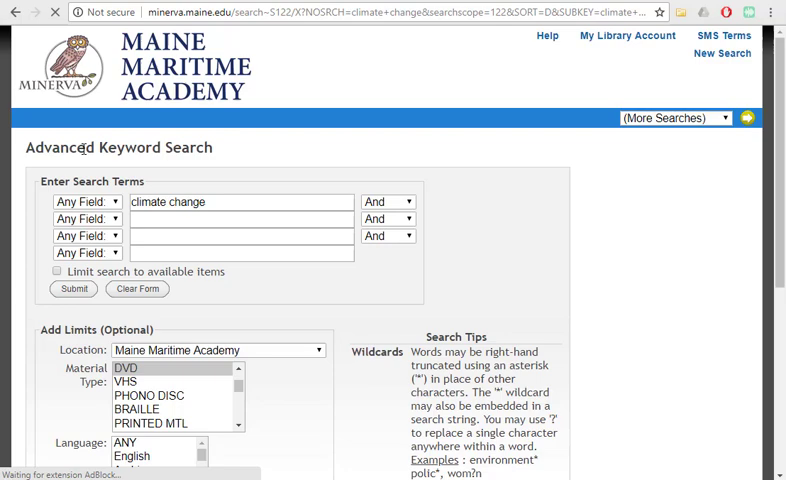
click(72, 289)
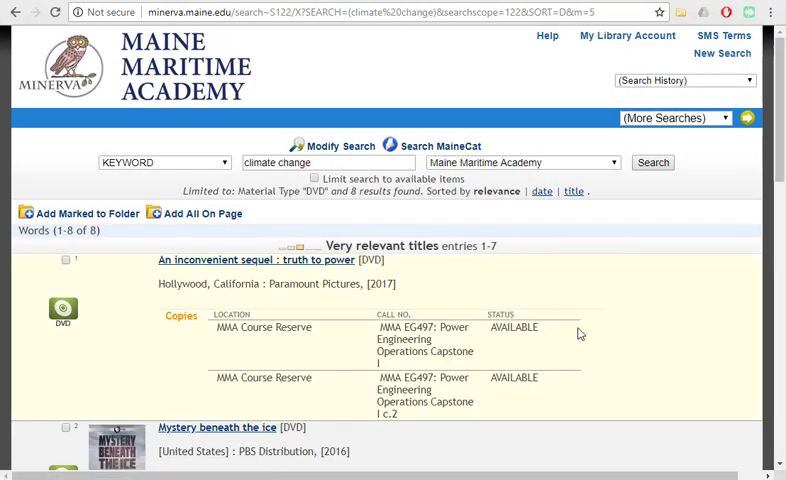
scroll(down, 3)
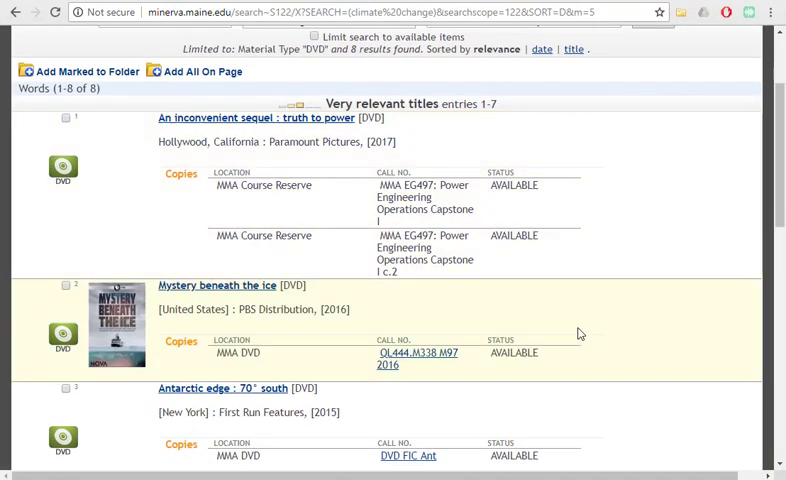
scroll(down, 3)
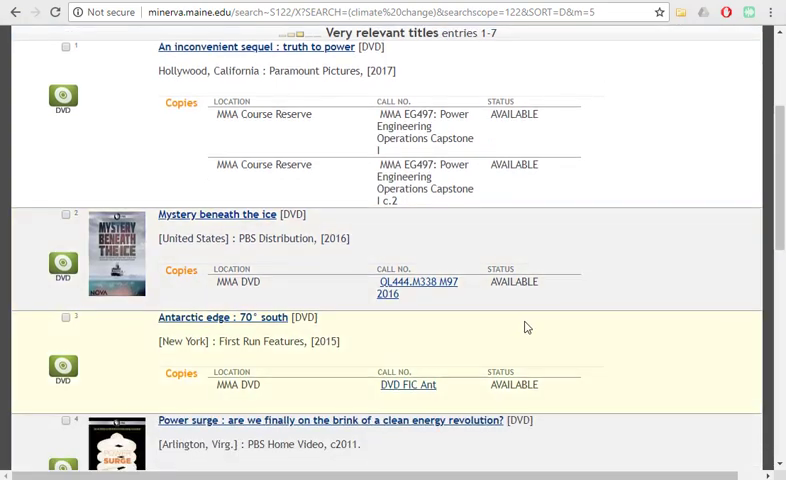
scroll(down, 3)
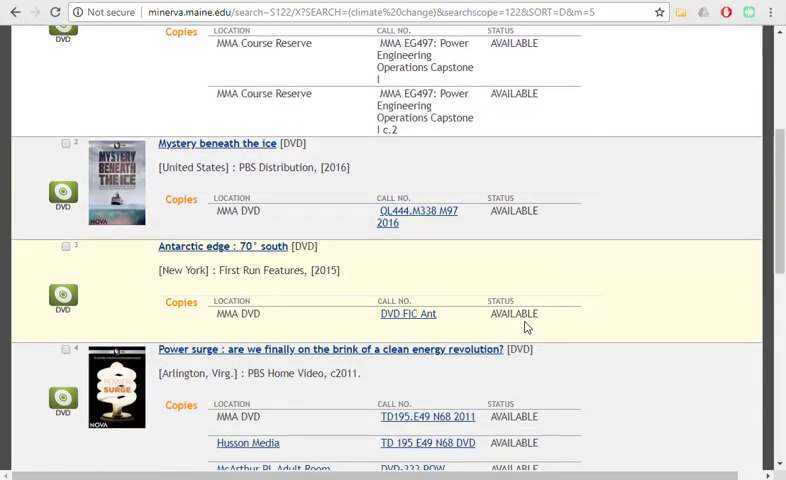
scroll(down, 3)
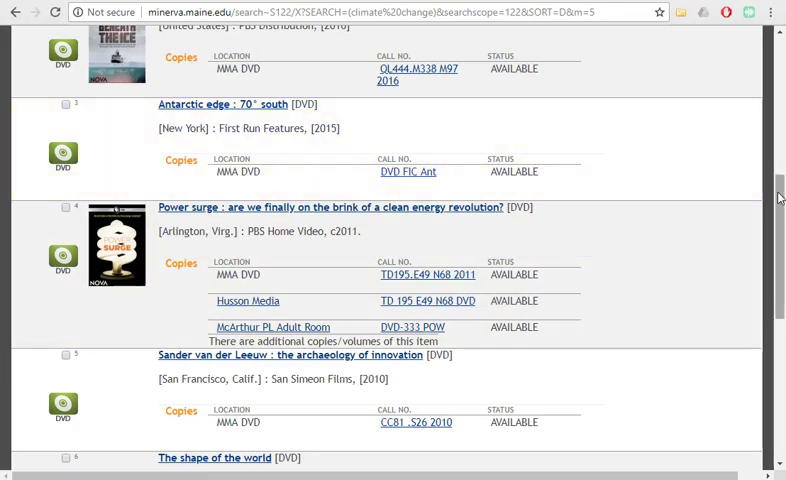
scroll(up, 3)
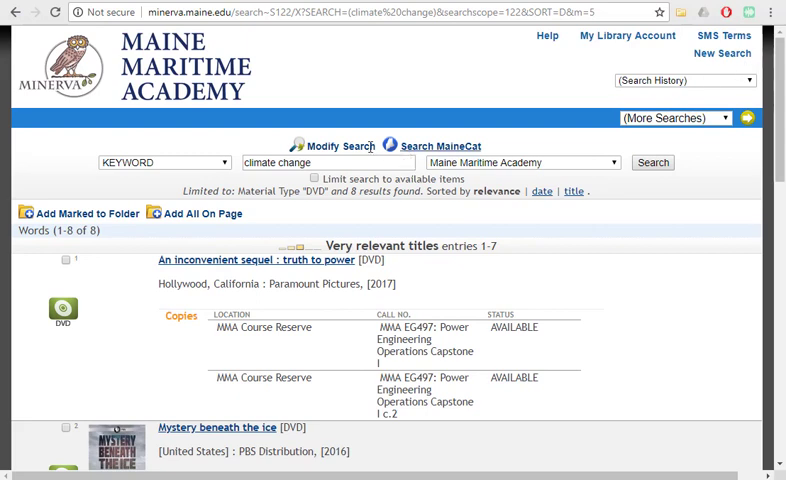
Switch the search type to TITLE and search for 'the far north'.
click(160, 162)
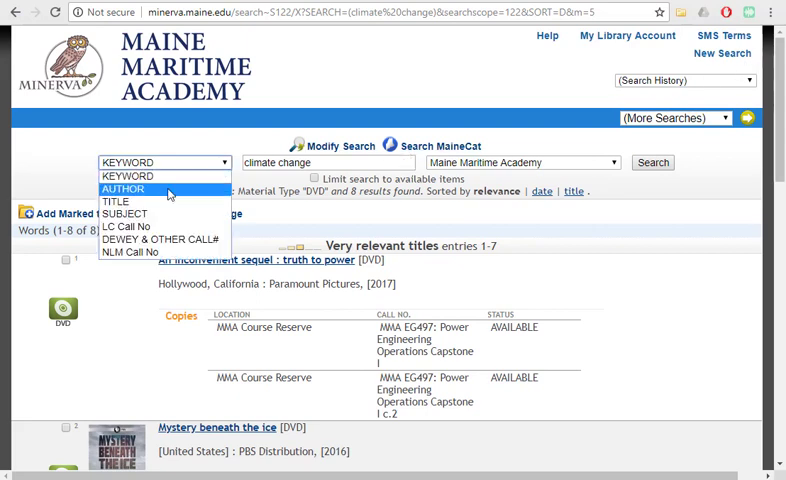
click(125, 186)
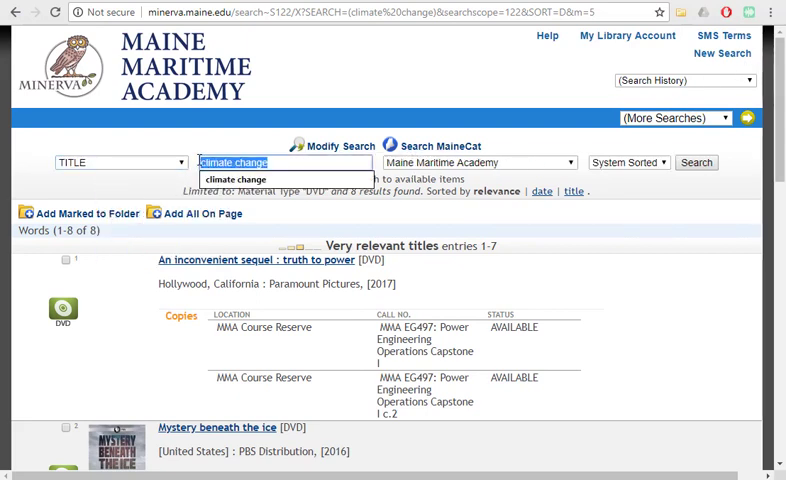
text(the far north)
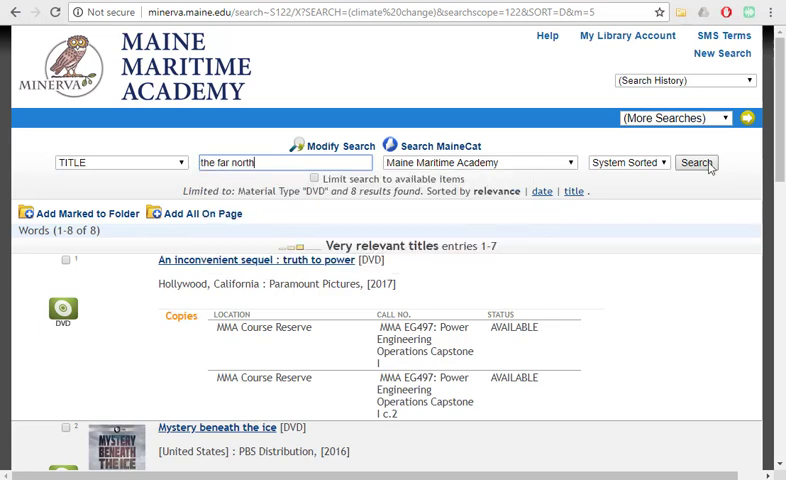
click(696, 162)
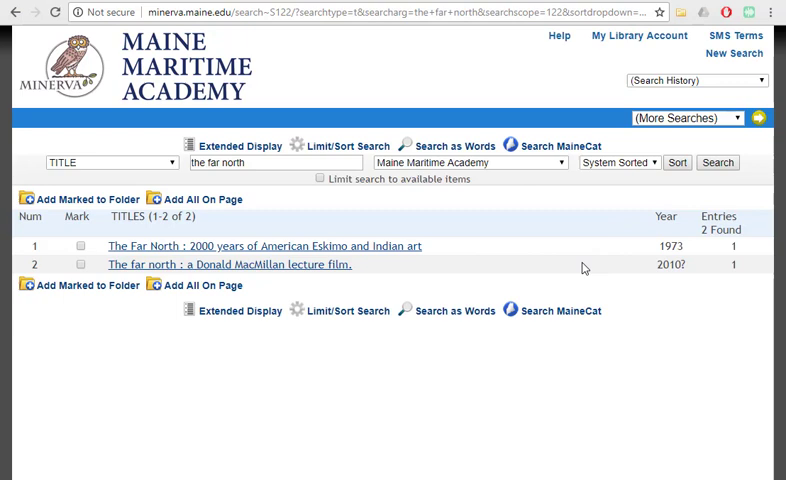
mouse_move(459, 265)
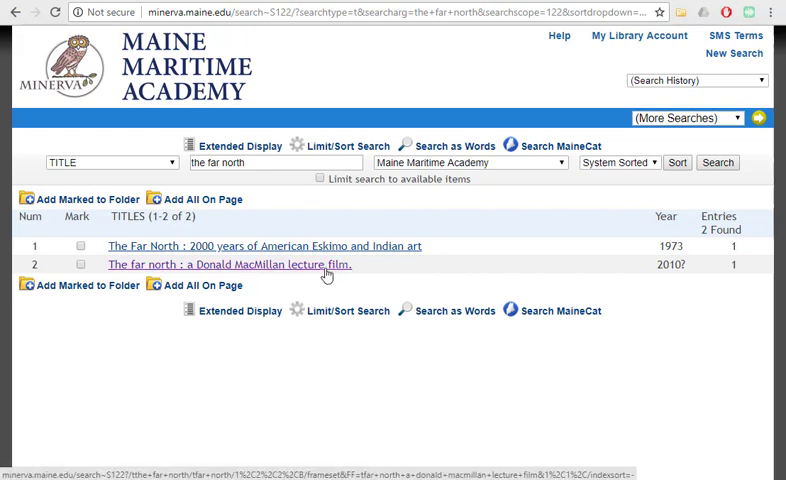
Open 'The far north: a Donald MacMillan lecture film' and scroll through its copies and subjects.
click(230, 265)
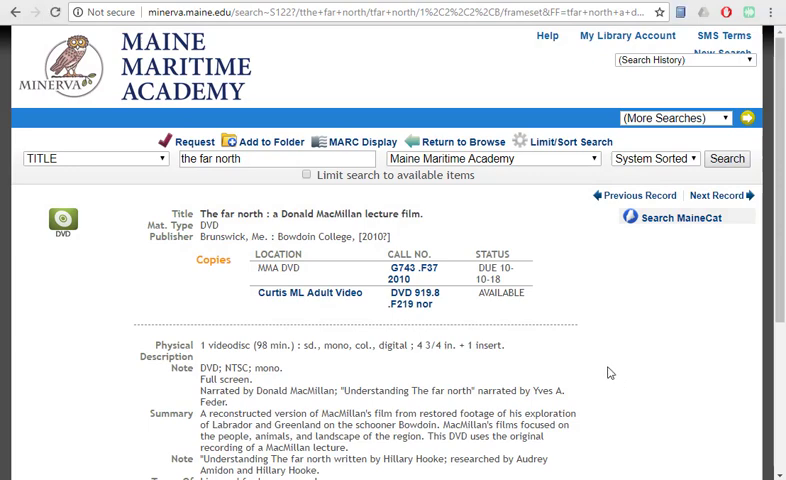
scroll(down, 3)
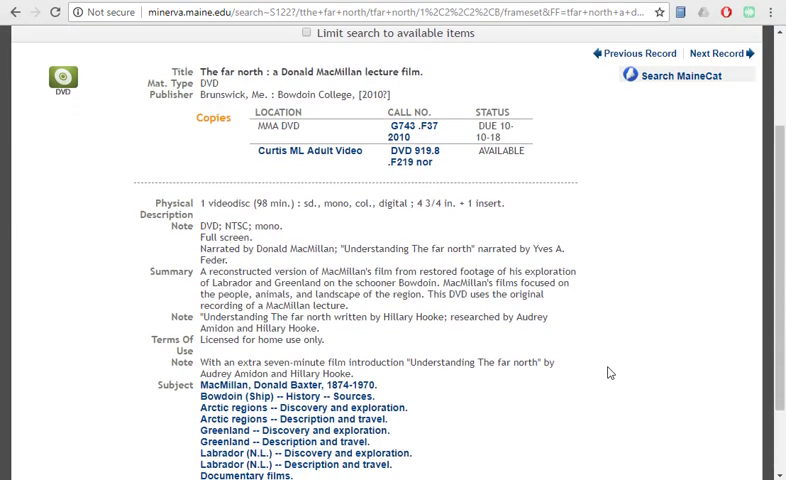
scroll(down, 3)
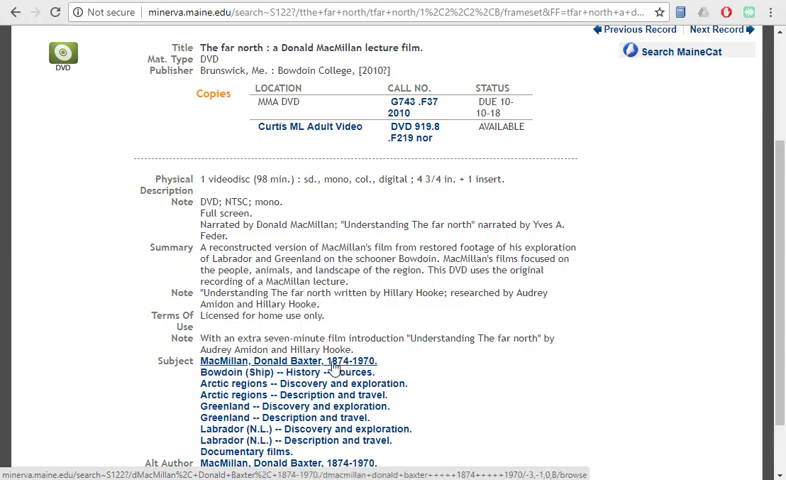
Follow the 'MacMillan, Donald Baxter, 1874-1970' subject link and scroll its four results.
click(285, 362)
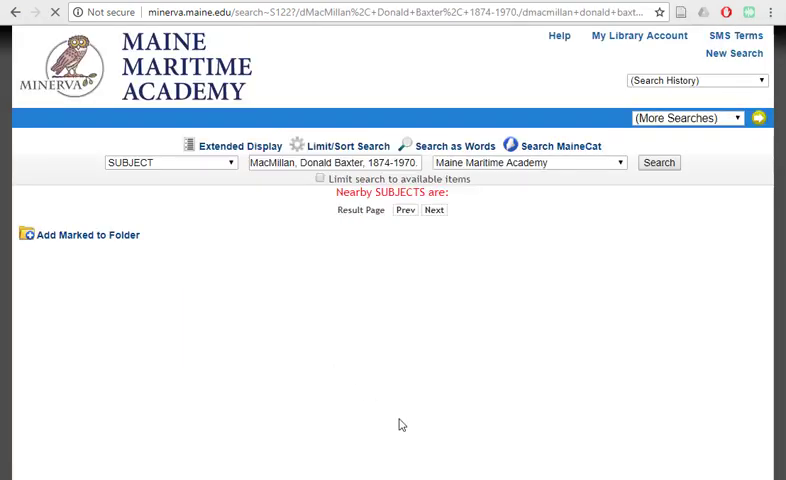
click(658, 162)
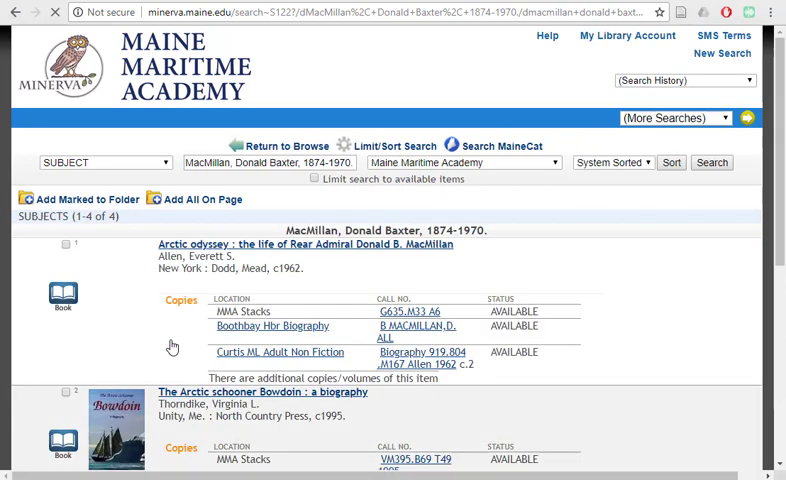
scroll(down, 3)
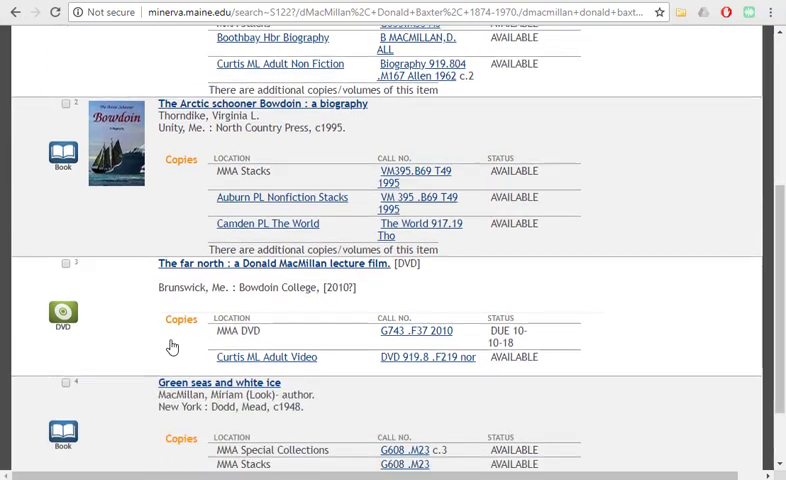
scroll(down, 3)
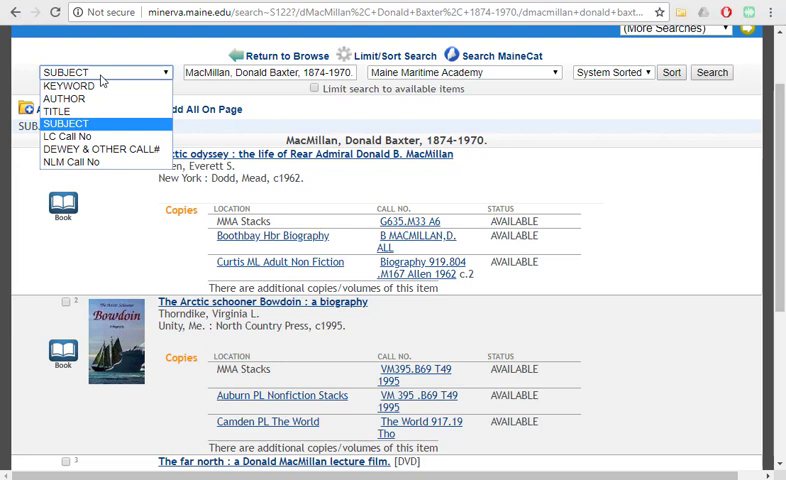
mouse_move(70, 86)
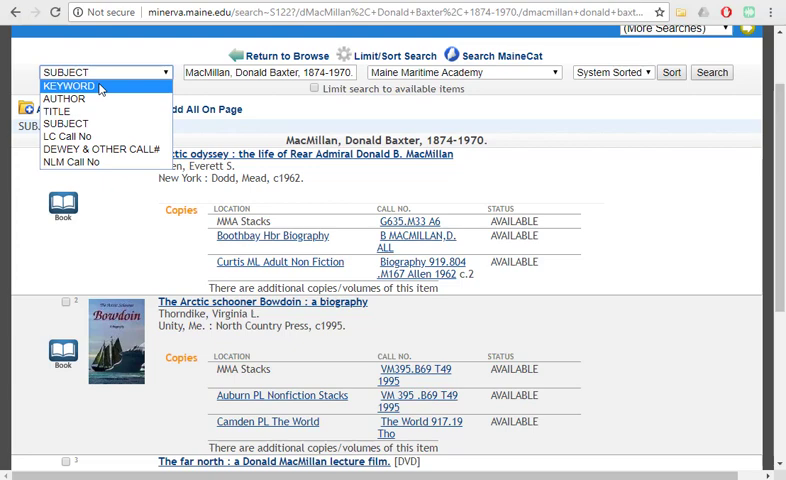
Leave the search type unchanged and choose ==ALL MINERVA LOCATIONS== as the location.
click(466, 72)
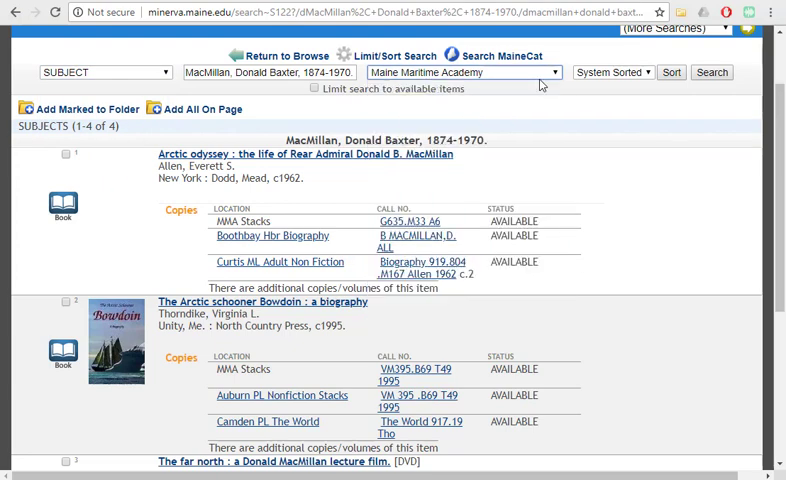
click(460, 72)
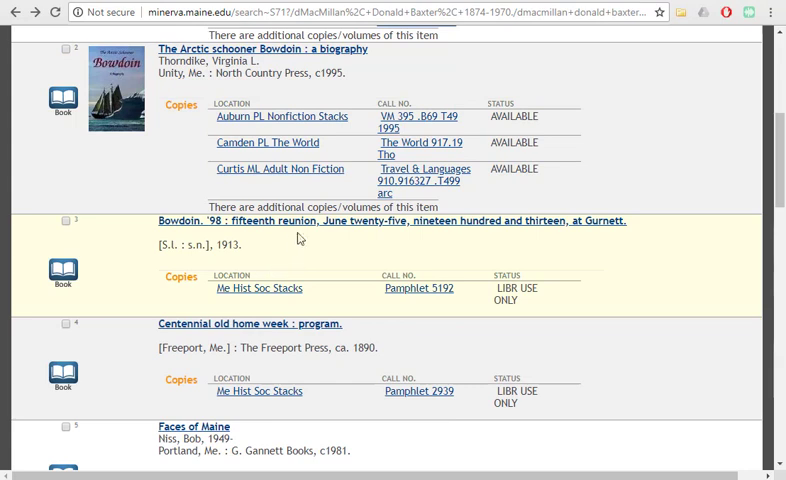
mouse_move(283, 320)
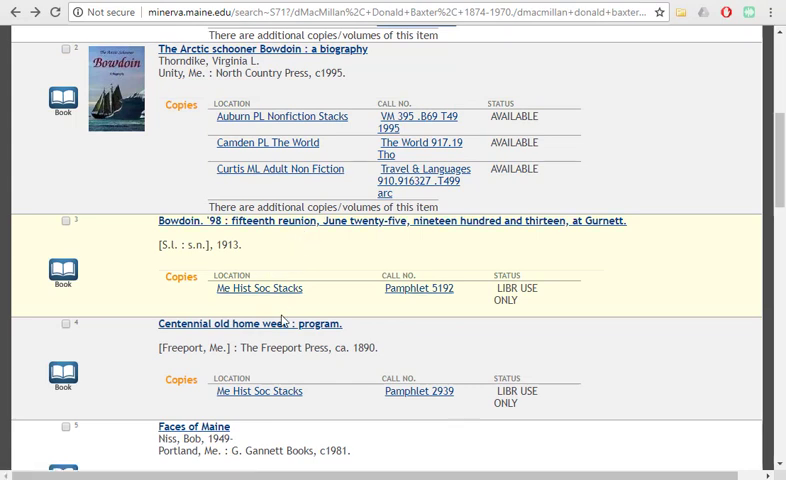
scroll(down, 3)
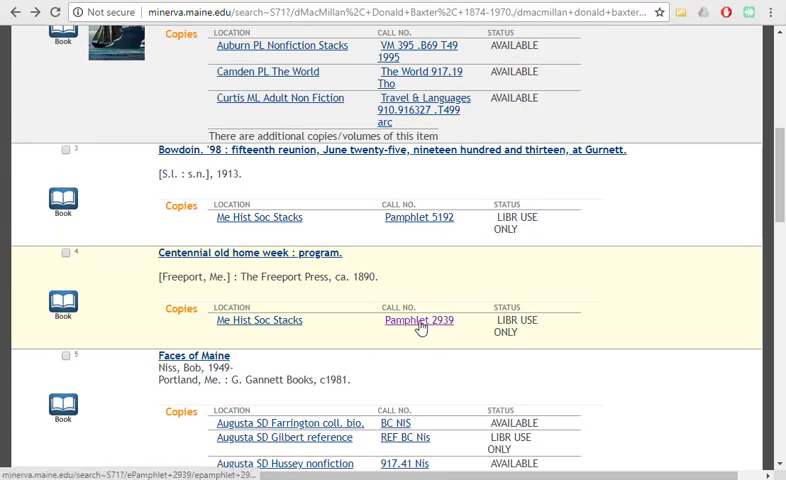
scroll(down, 3)
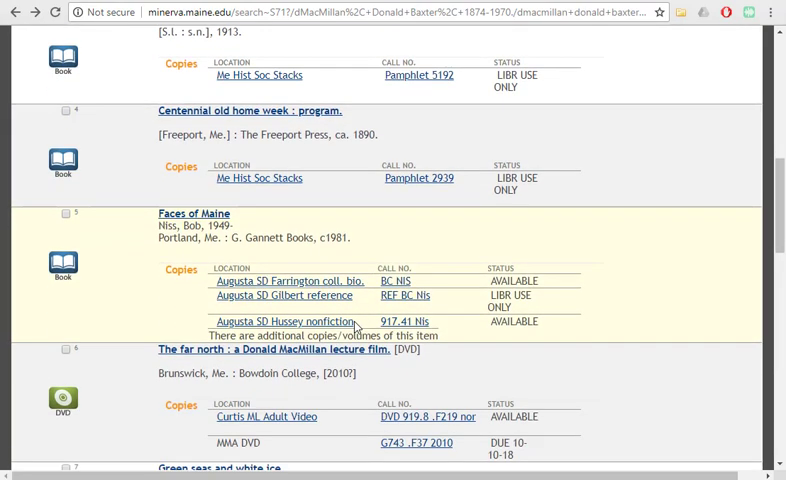
Open 'Faces of Maine' by Bob Niss and scroll through its holdings.
click(191, 214)
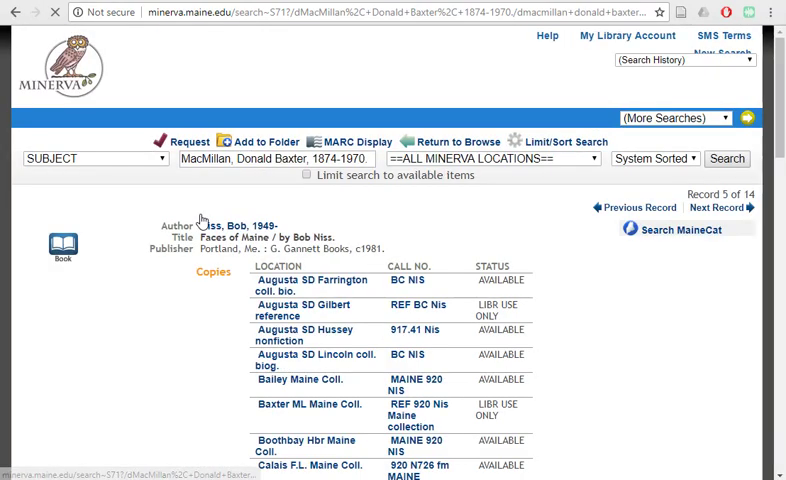
scroll(down, 3)
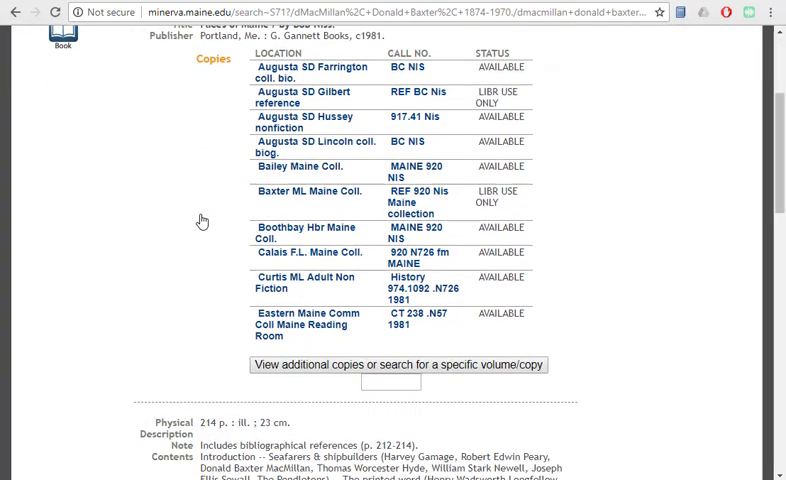
scroll(up, 3)
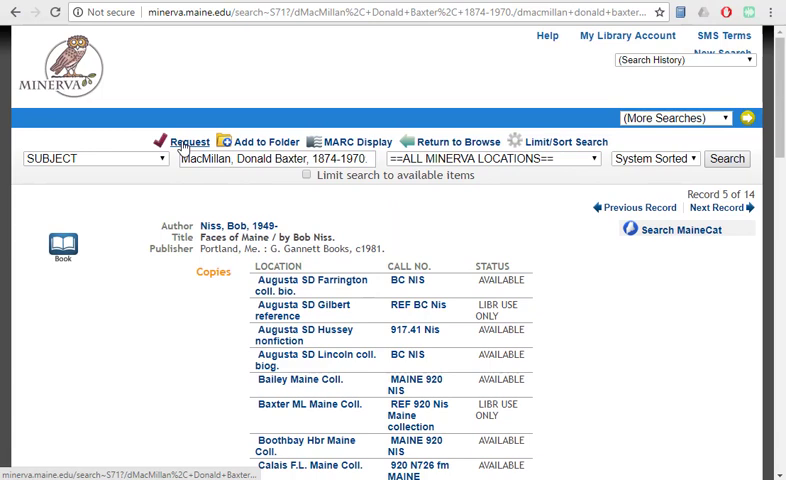
click(187, 139)
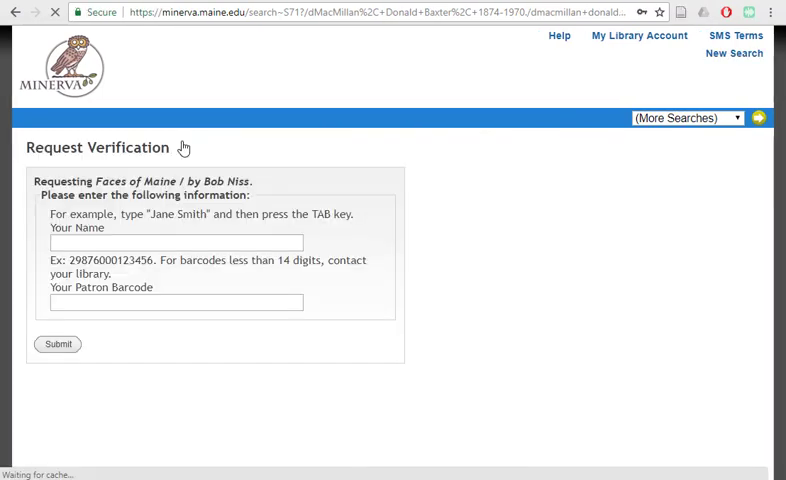
text(Ann Dyer)
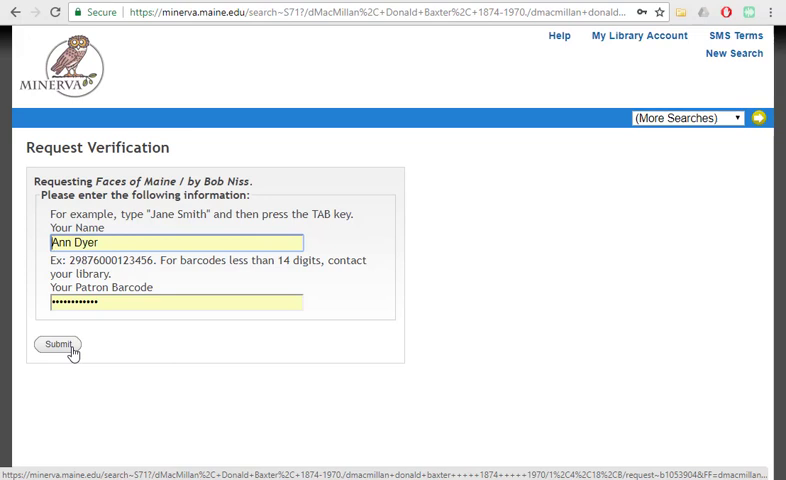
click(57, 344)
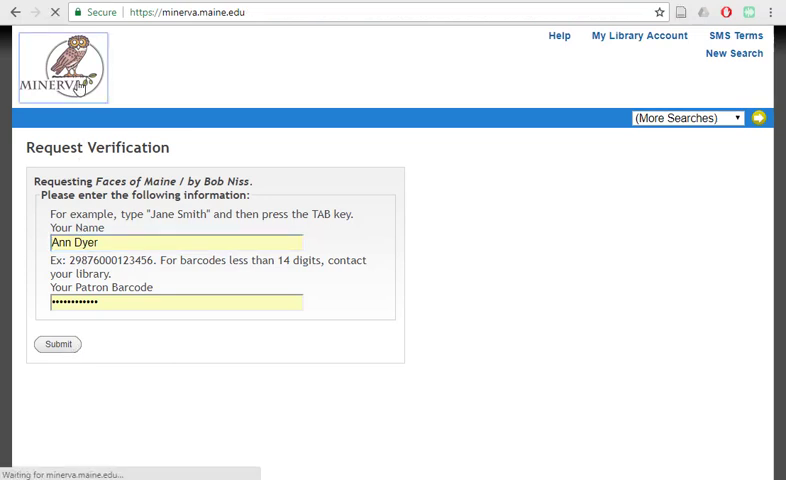
Return to the Search Minerva home page with an empty keyword search box.
click(57, 344)
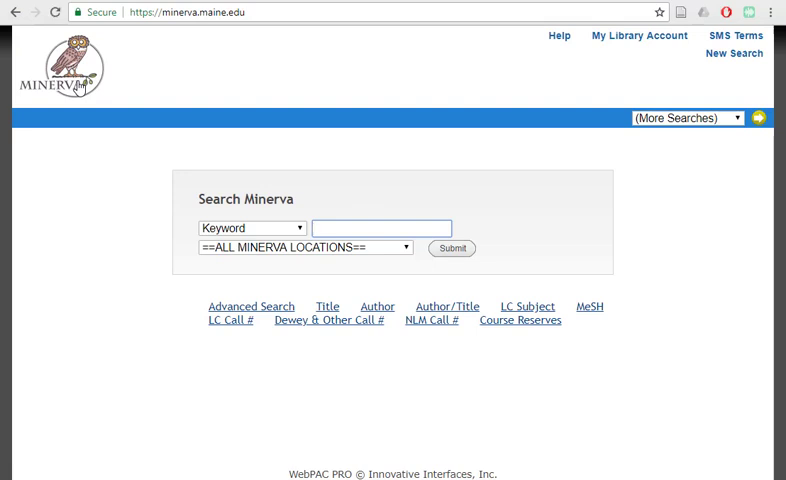
mouse_move(79, 144)
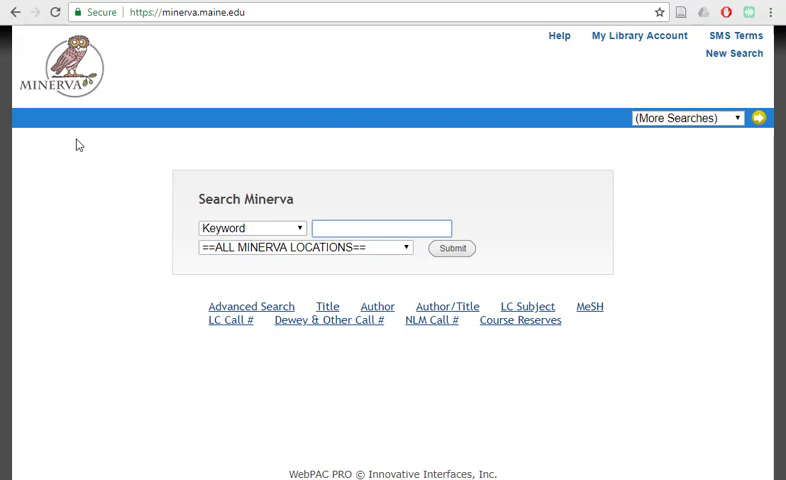
click(381, 228)
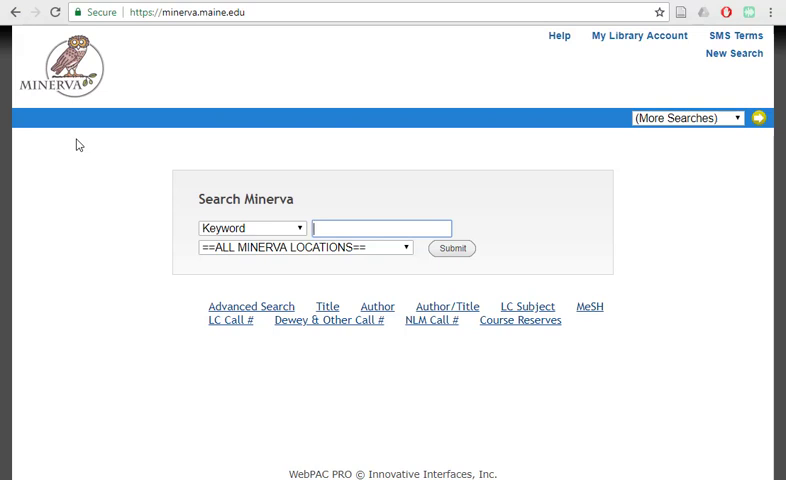